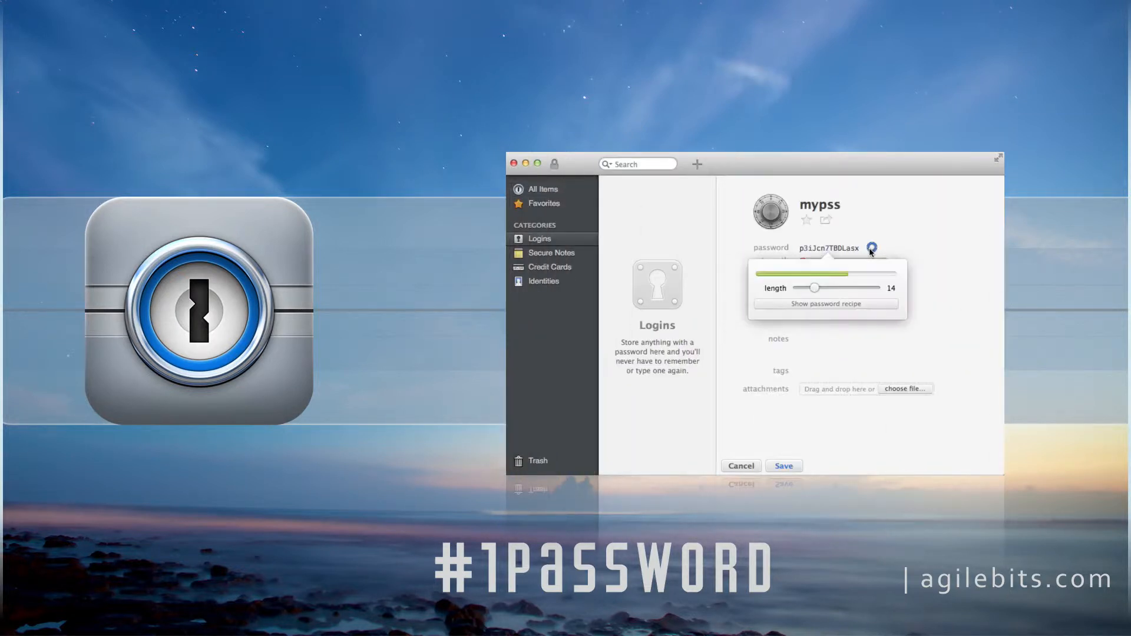
Step: Accept the generated 14-character password for the mypss login
{"action": "left_click", "coordinate": [828, 248]}
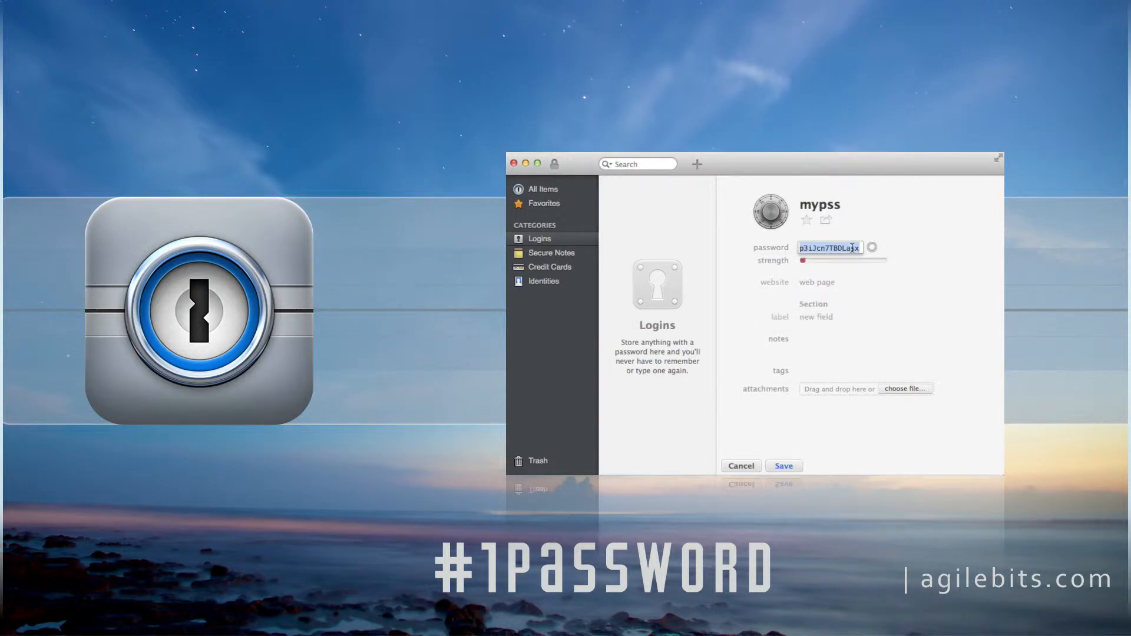
{"action": "mouse_move", "coordinate": [829, 427]}
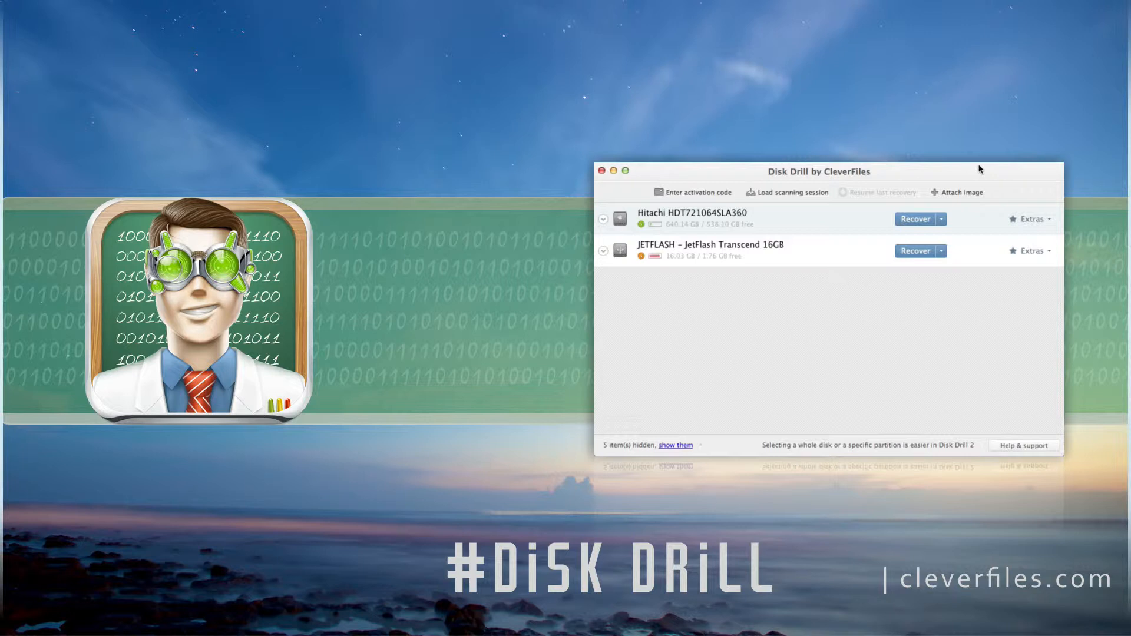
Step: Recover the JetFlash Transcend 16GB drive and browse its recoverable JPEG images and file-type folders
{"action": "left_click", "coordinate": [916, 250]}
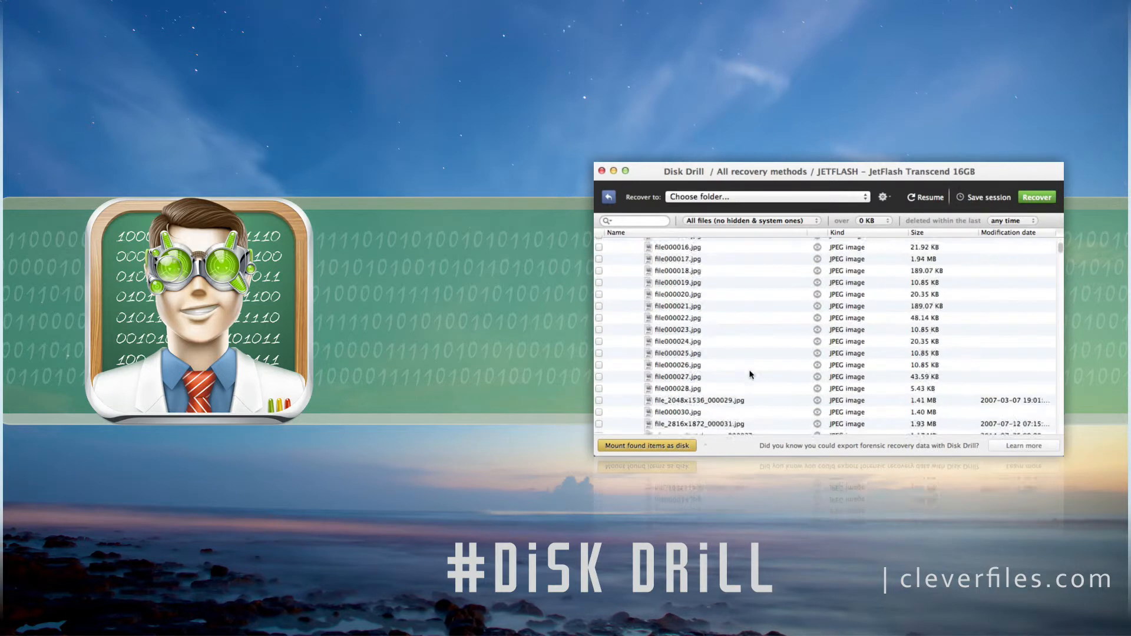
{"action": "scroll", "scroll_direction": "down", "scroll_amount": 3}
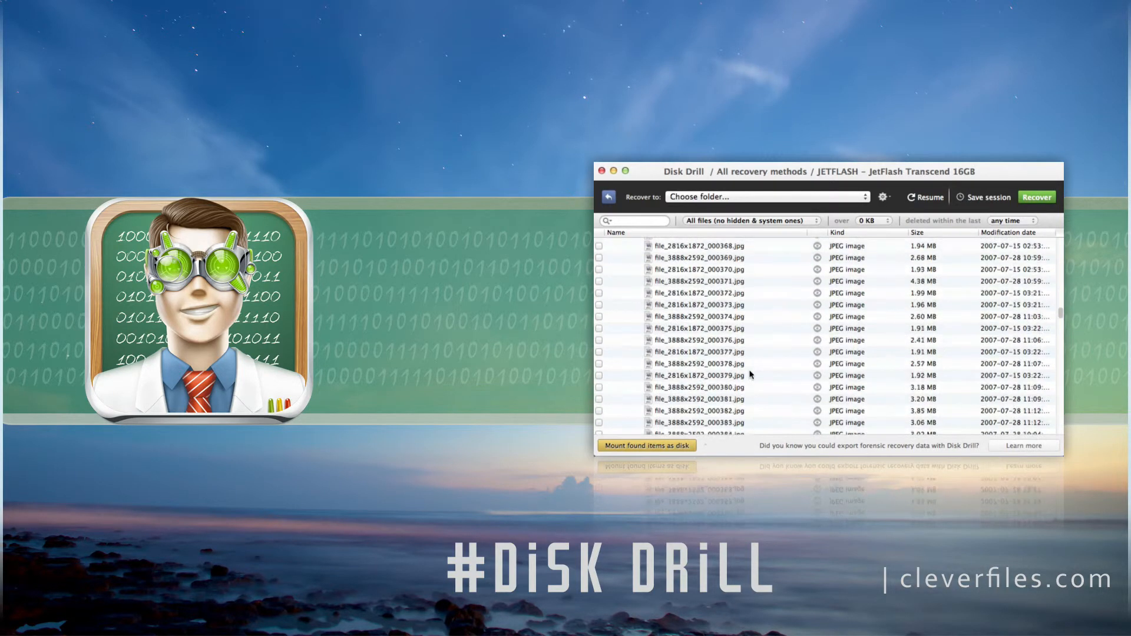
{"action": "scroll", "scroll_direction": "down", "scroll_amount": 3}
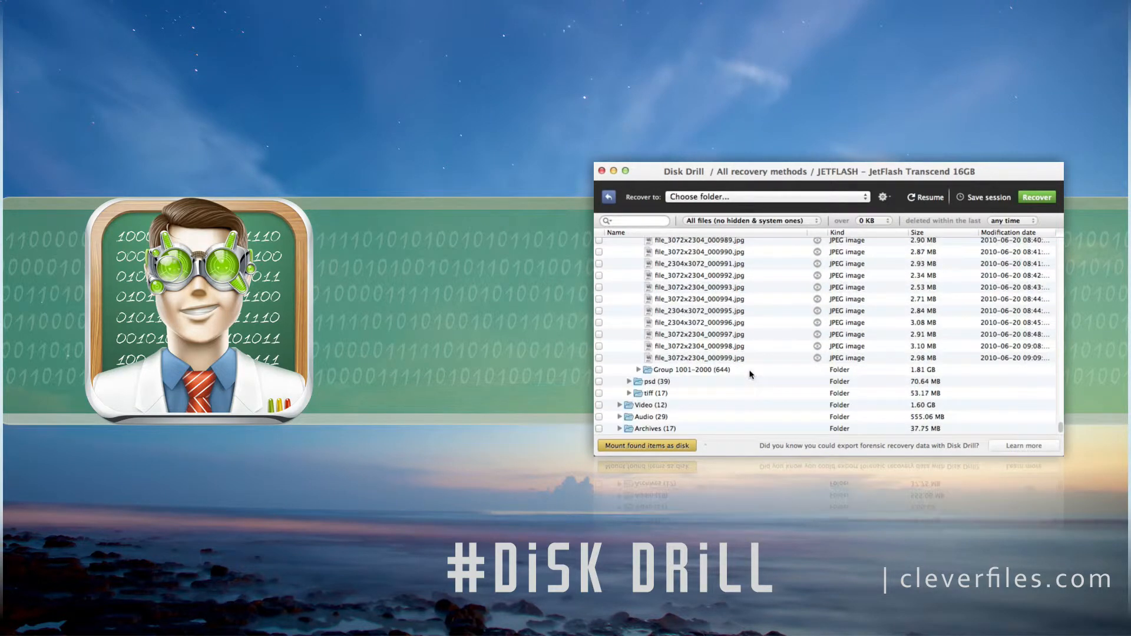
{"action": "scroll", "scroll_direction": "down", "scroll_amount": 3}
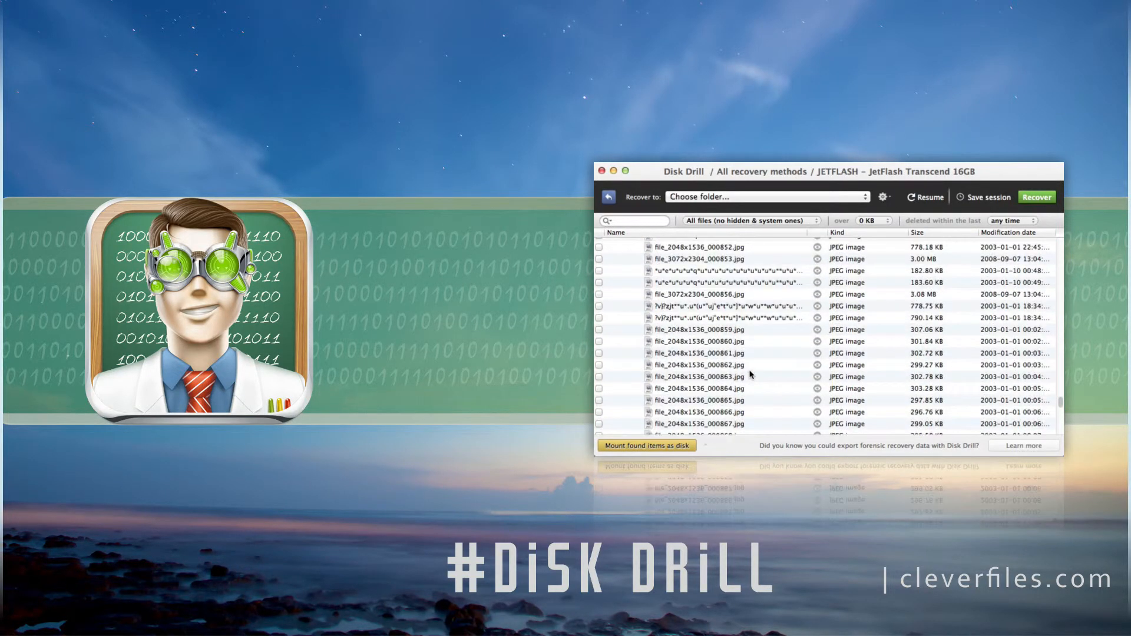
{"action": "scroll", "scroll_direction": "down", "scroll_amount": 3}
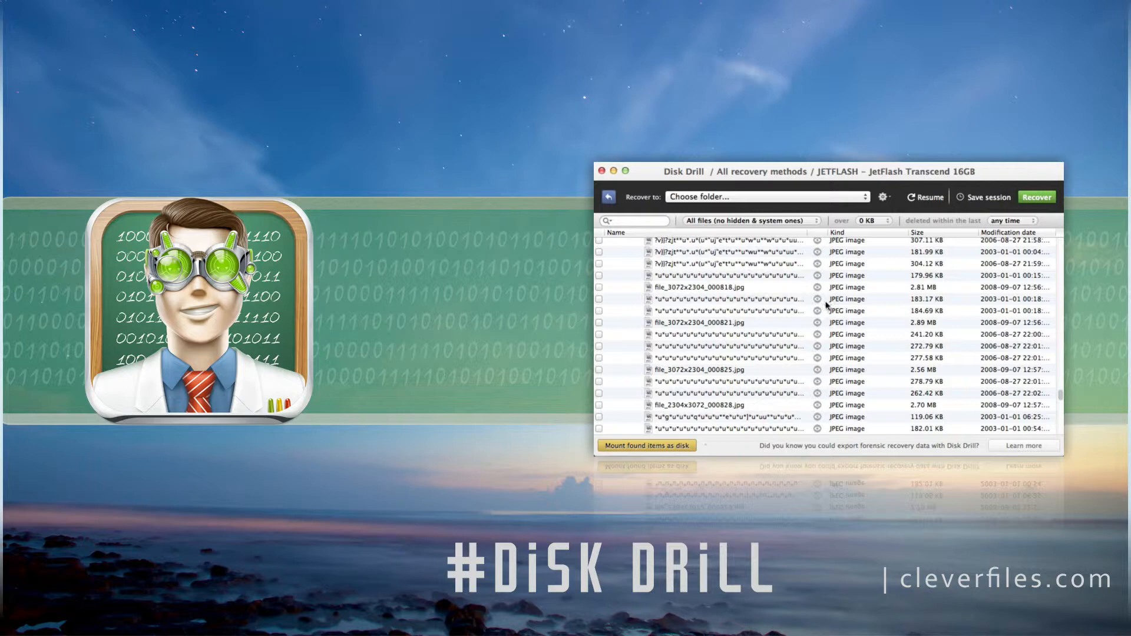
{"action": "left_click", "coordinate": [721, 298]}
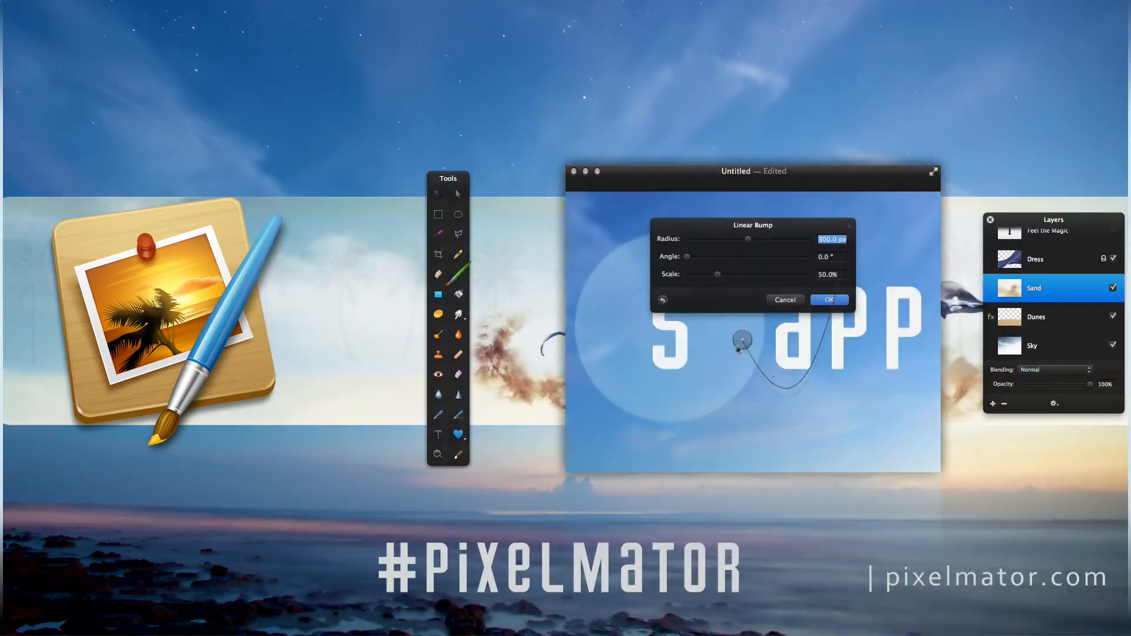
Step: Warp the lettering with a Linear Bump at about 30°, then streak it with an adjusted Zoom Blur
{"action": "left_click_drag", "start_coordinate": [740, 340], "coordinate": [652, 377]}
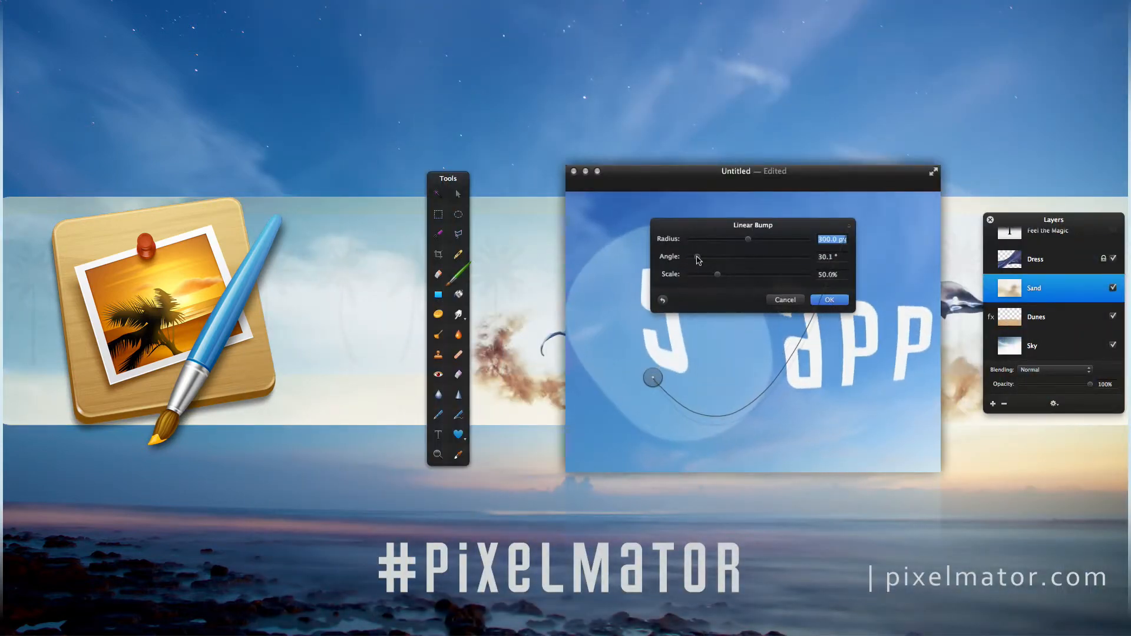
{"action": "left_click", "coordinate": [829, 300]}
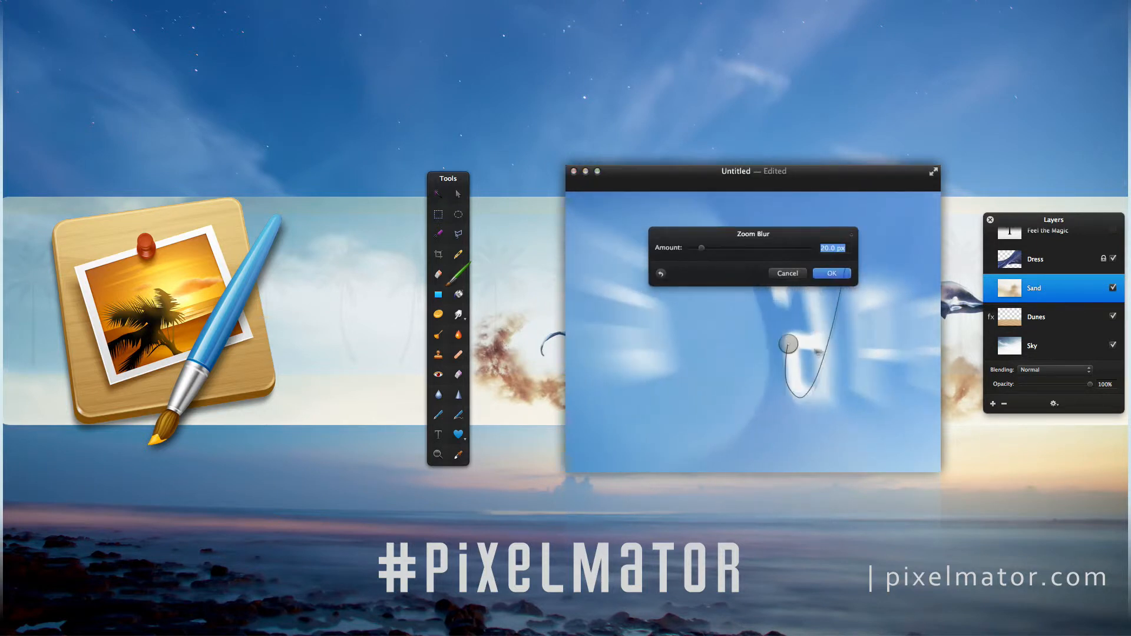
{"action": "left_click_drag", "start_coordinate": [786, 345], "coordinate": [859, 352]}
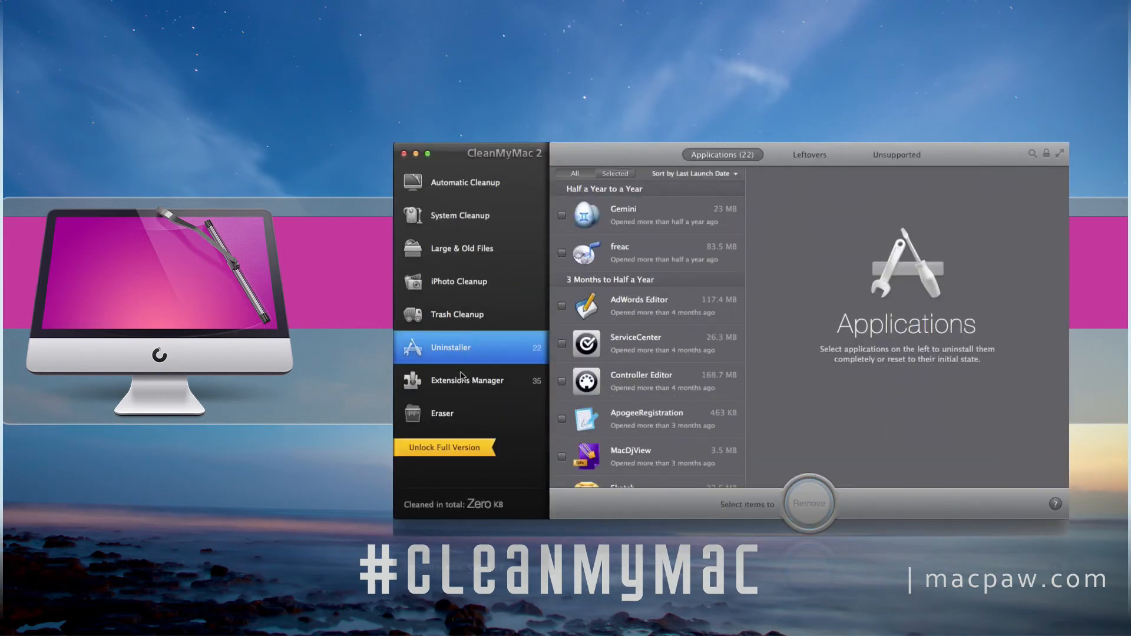
Step: Show the Eraser section, then start an Automatic Cleanup scan of the Mac
{"action": "left_click", "coordinate": [442, 414]}
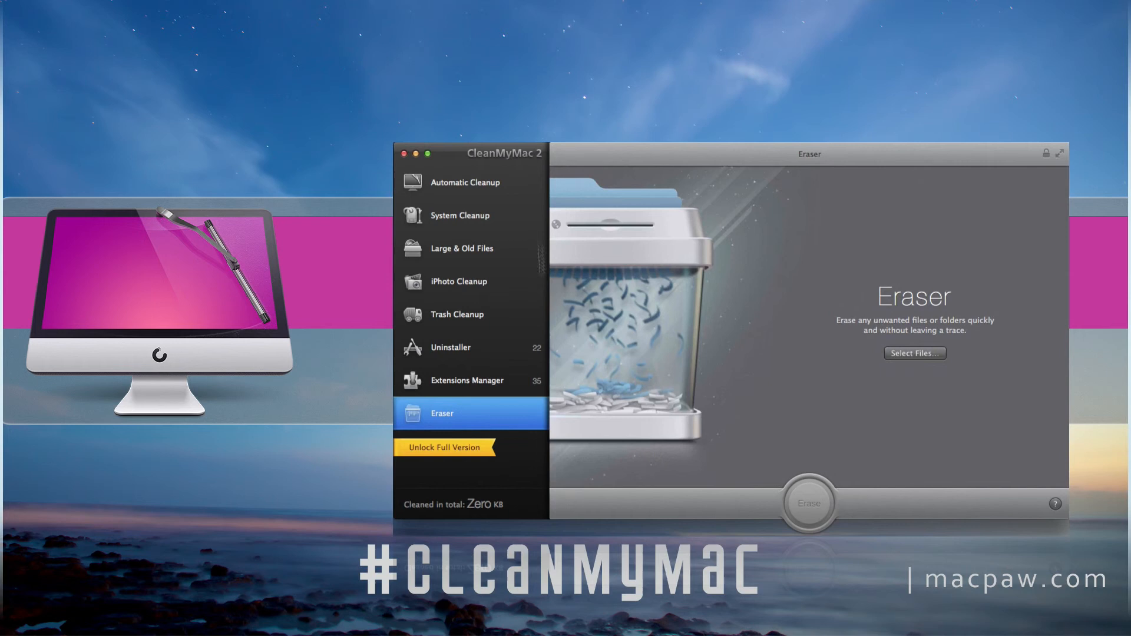
{"action": "left_click", "coordinate": [468, 182]}
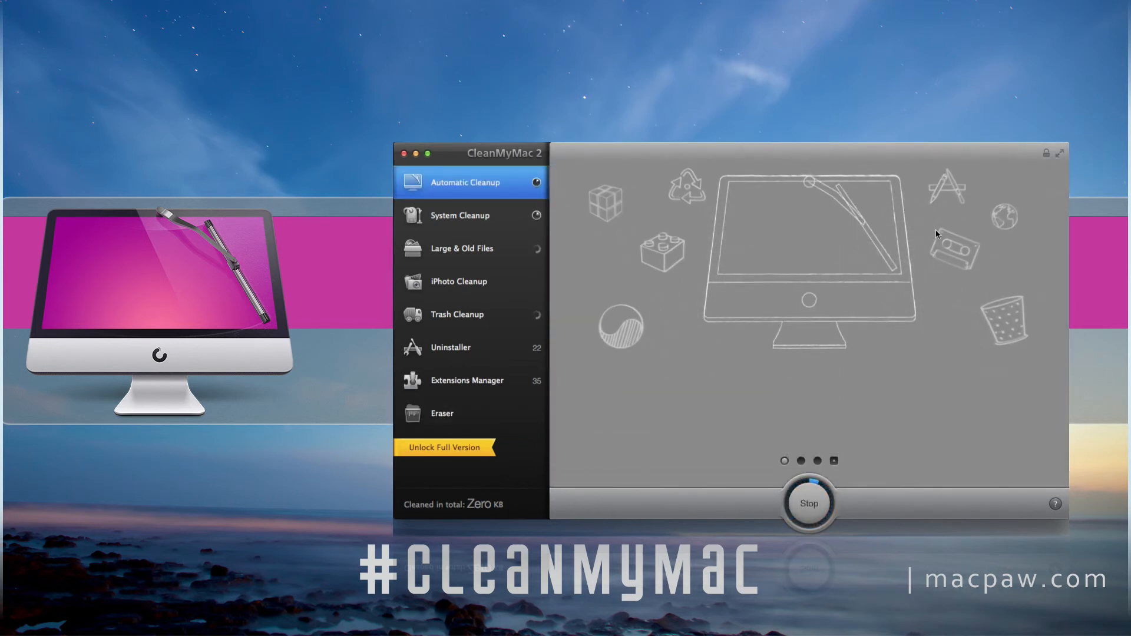